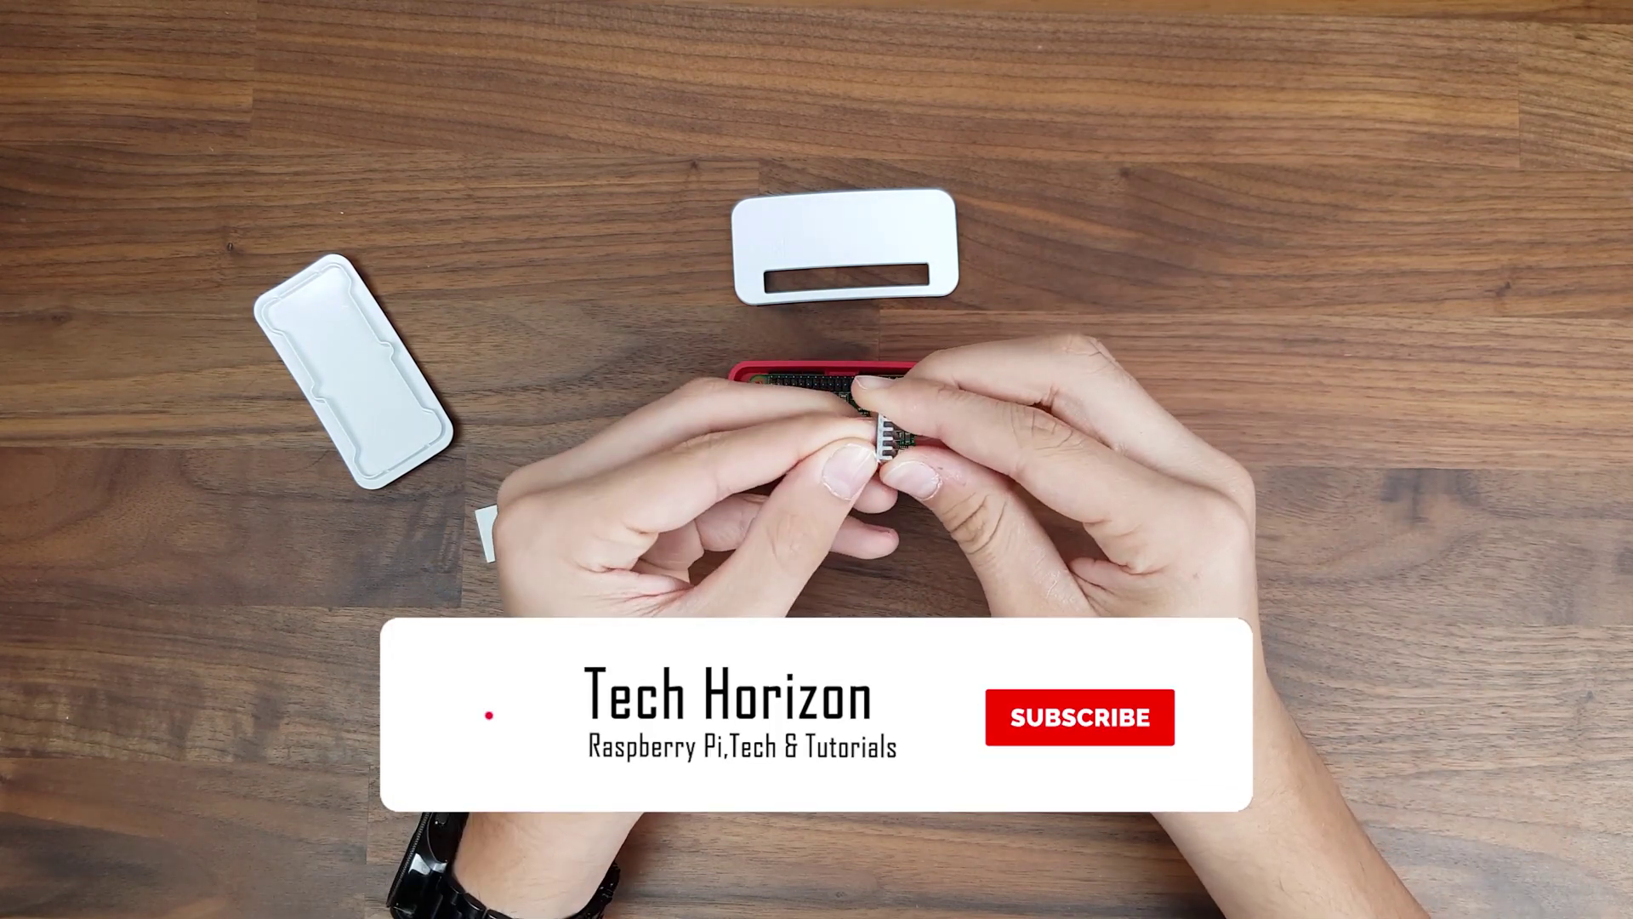
click(1079, 716)
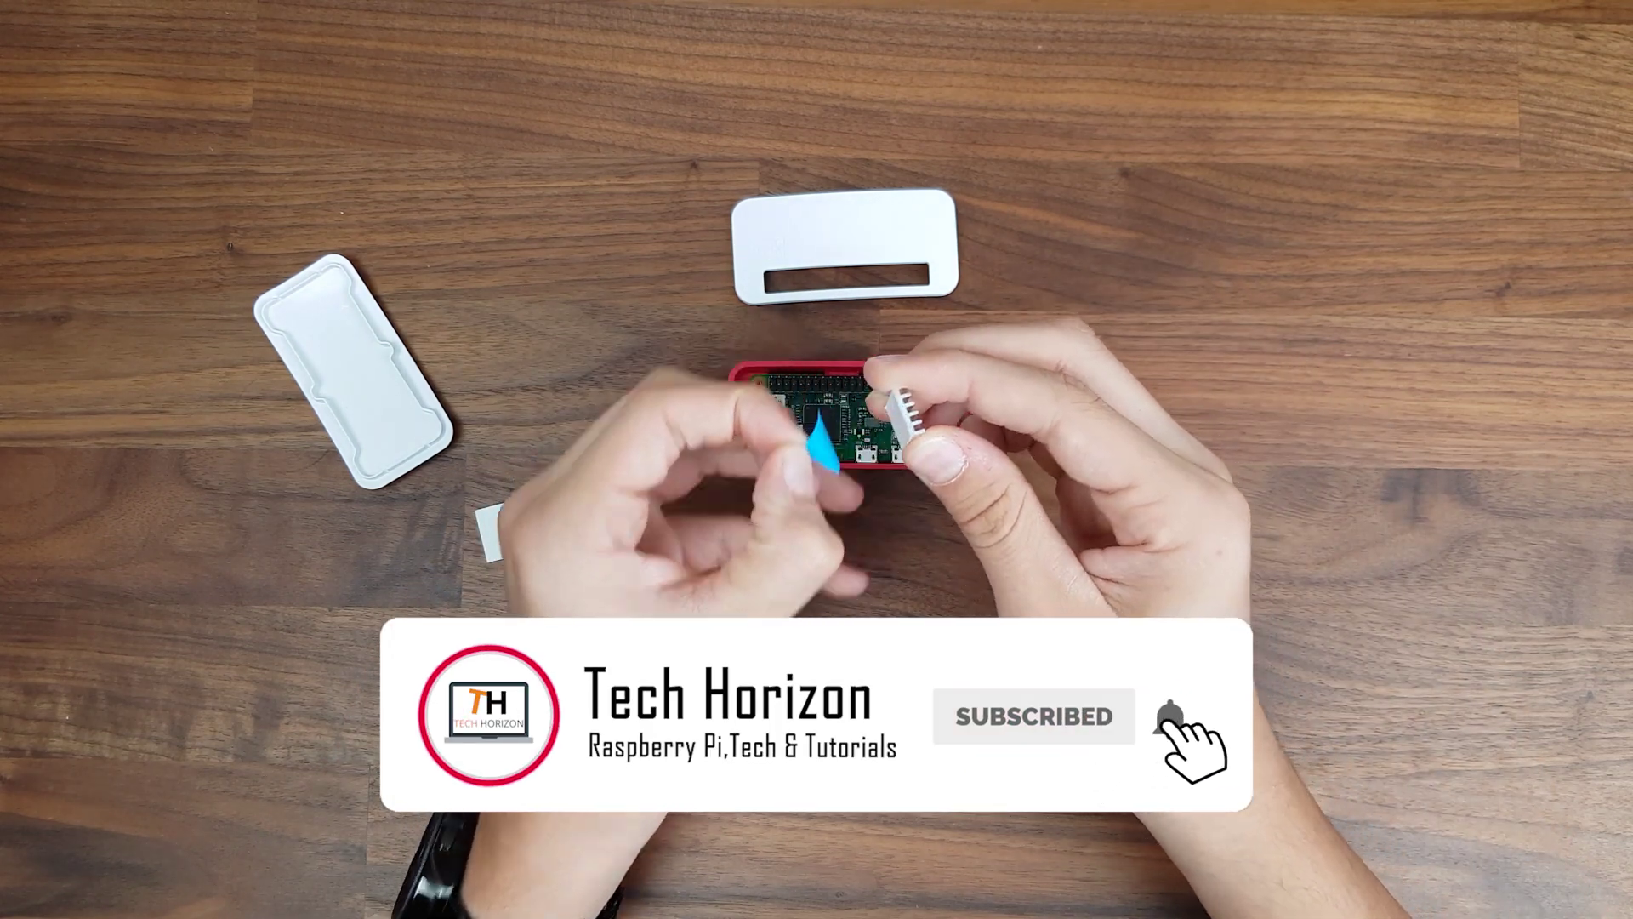